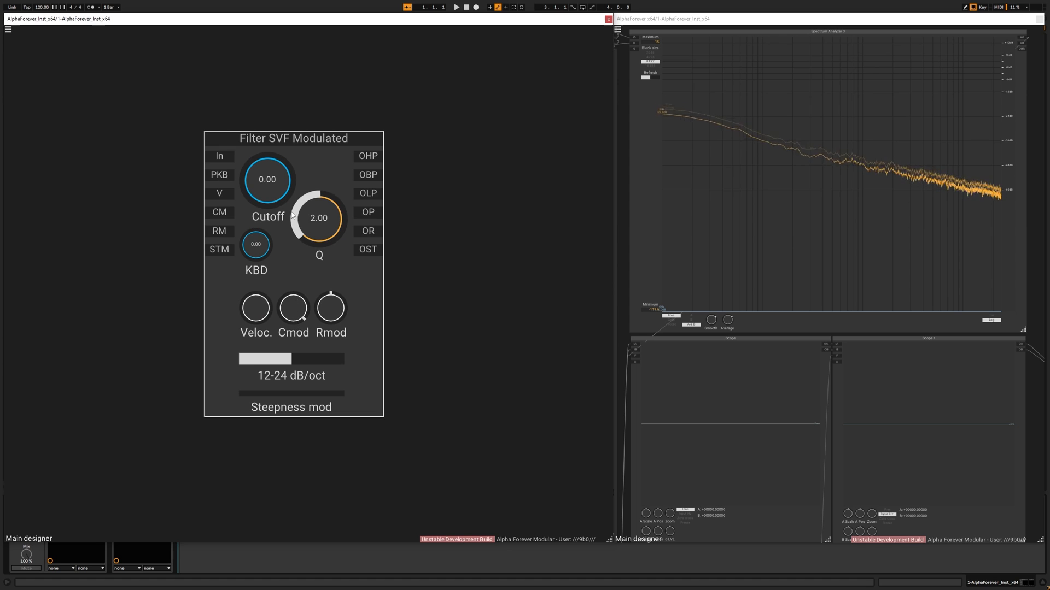
- Lower filter Q near zero, add a Gain Lin amp feeding O1/O2, and lower its volume
{"action": "left_click_drag", "start_coordinate": [318, 217], "coordinate": [327, 239]}
{"action": "type", "text": "gai"}
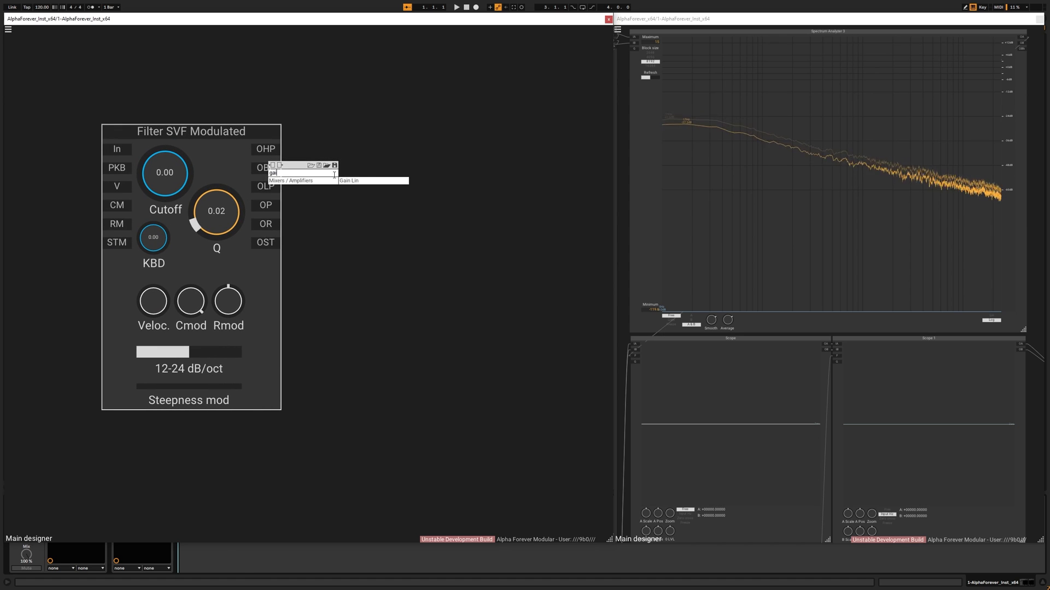
{"action": "left_click", "coordinate": [348, 181]}
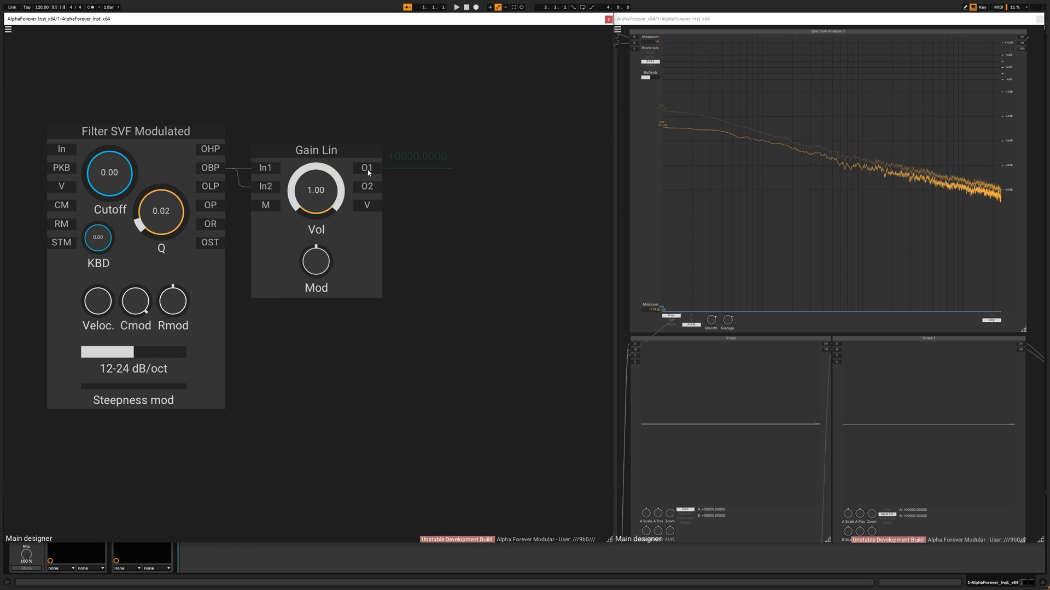
{"action": "left_click", "coordinate": [366, 168]}
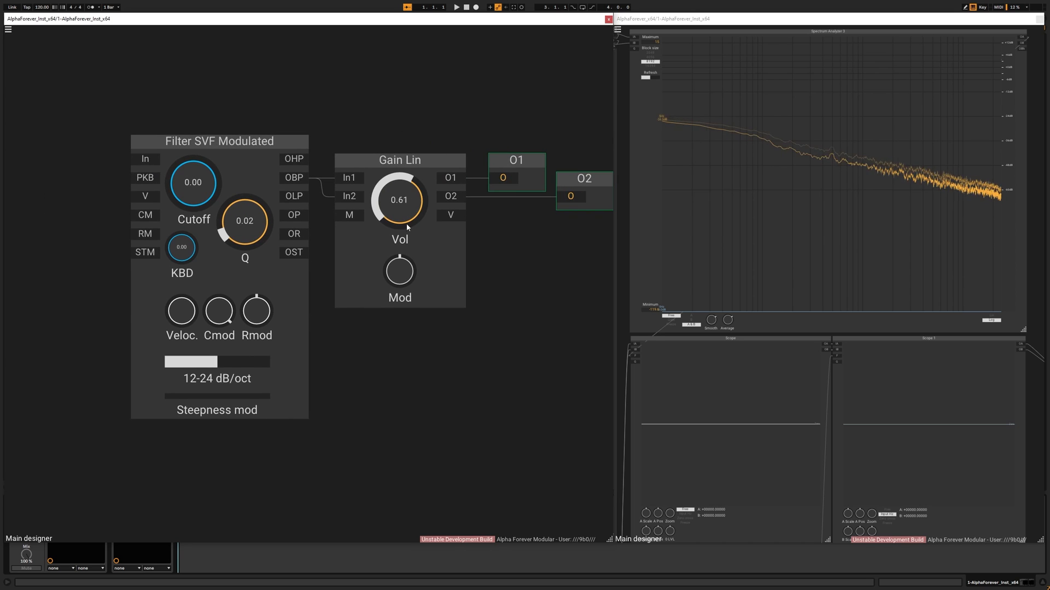
{"action": "left_click_drag", "start_coordinate": [399, 199], "coordinate": [399, 214]}
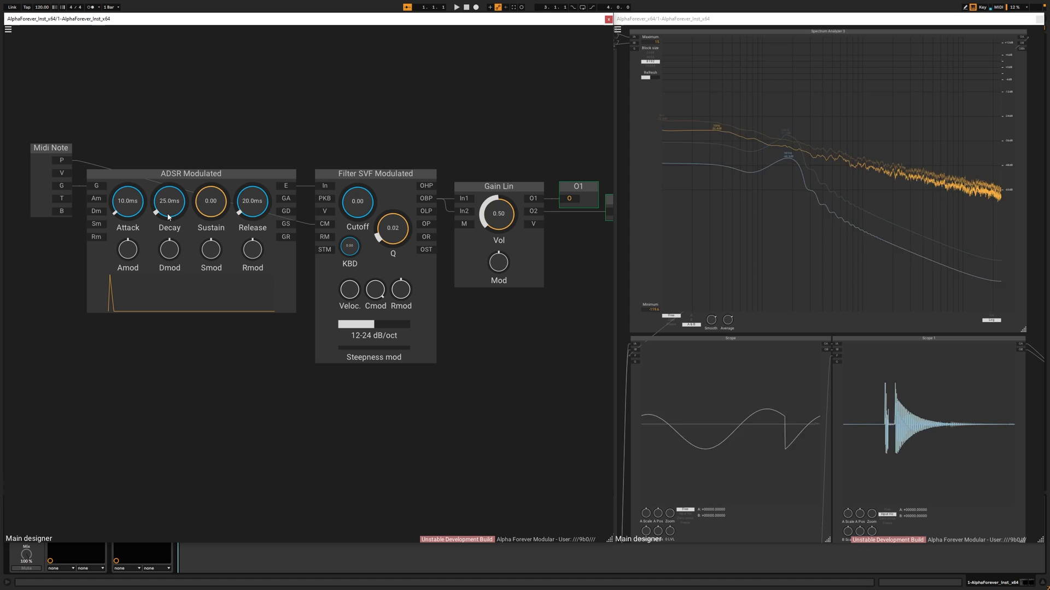
- Set the envelope decay to 25 ms and reduce the filter resonance further
{"action": "left_click_drag", "start_coordinate": [210, 201], "coordinate": [215, 190]}
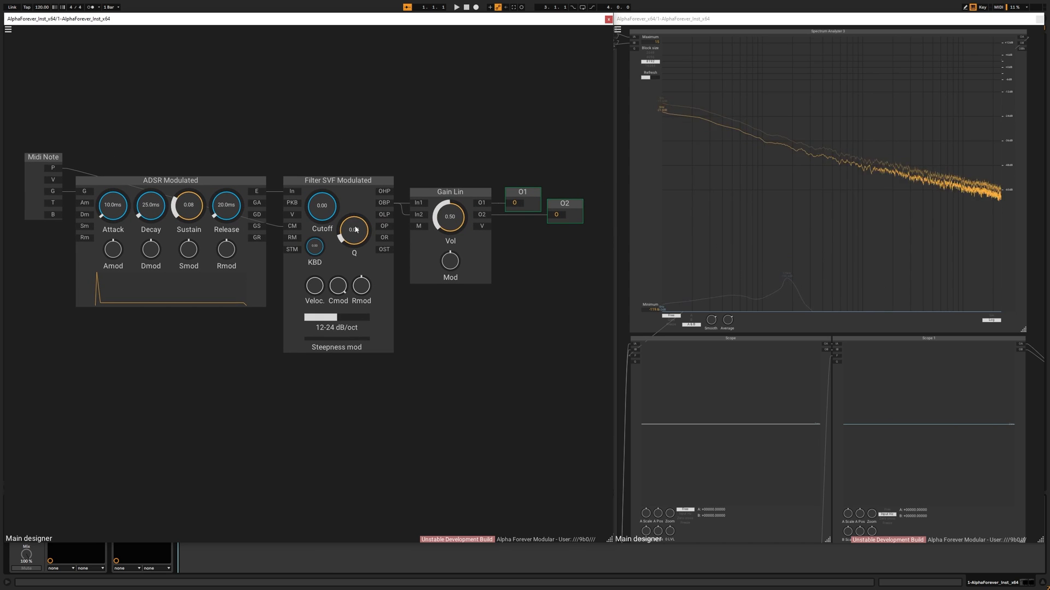
{"action": "left_click_drag", "start_coordinate": [354, 228], "coordinate": [354, 238]}
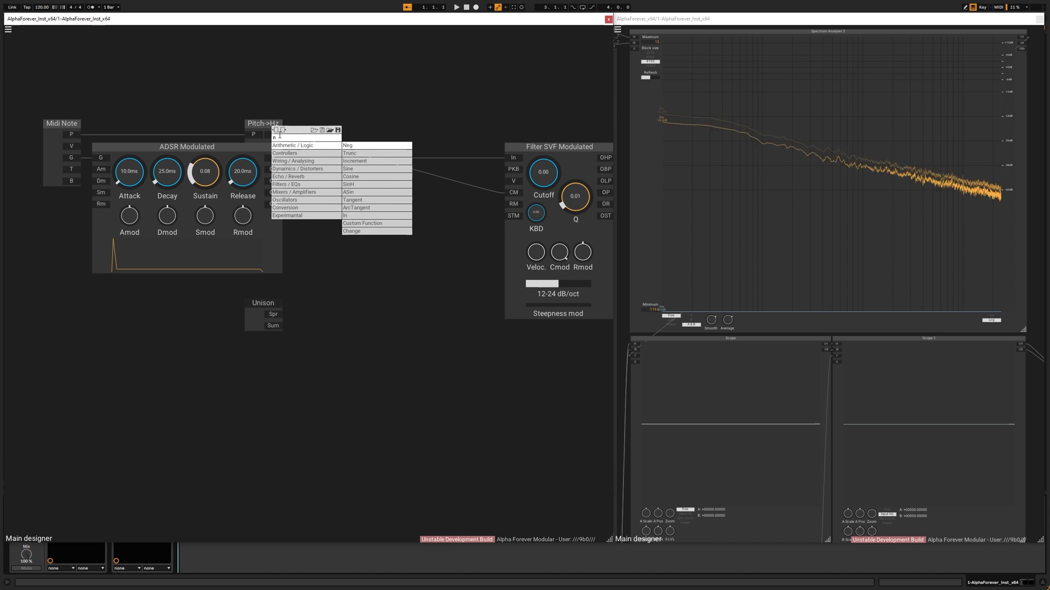
- Search the module browser for mul and add a Hz->Pitch converter
{"action": "type", "text": "mul"}
{"action": "type", "text": "hz"}
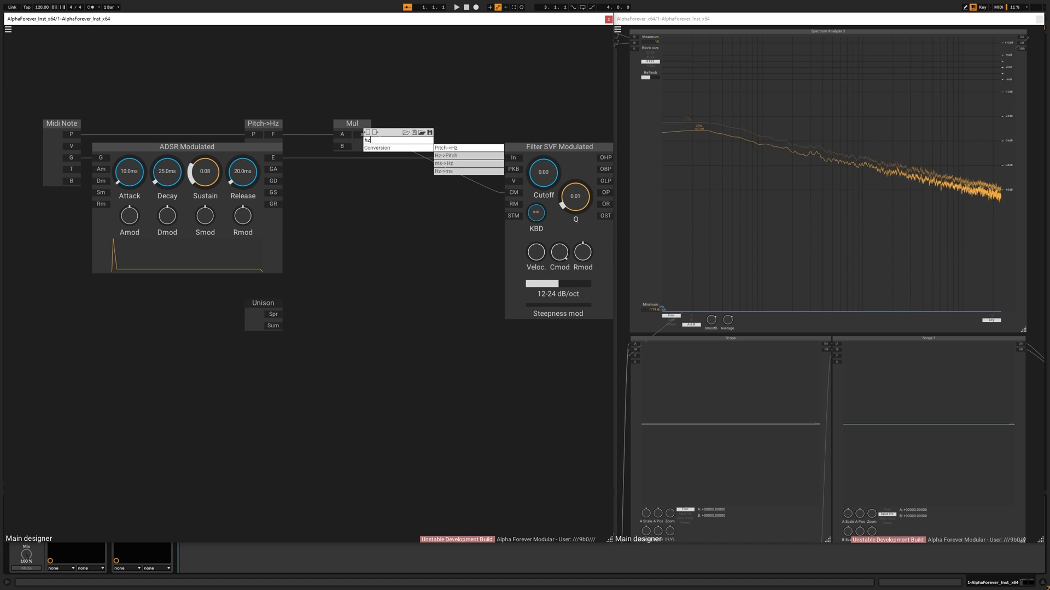
{"action": "left_click", "coordinate": [446, 155]}
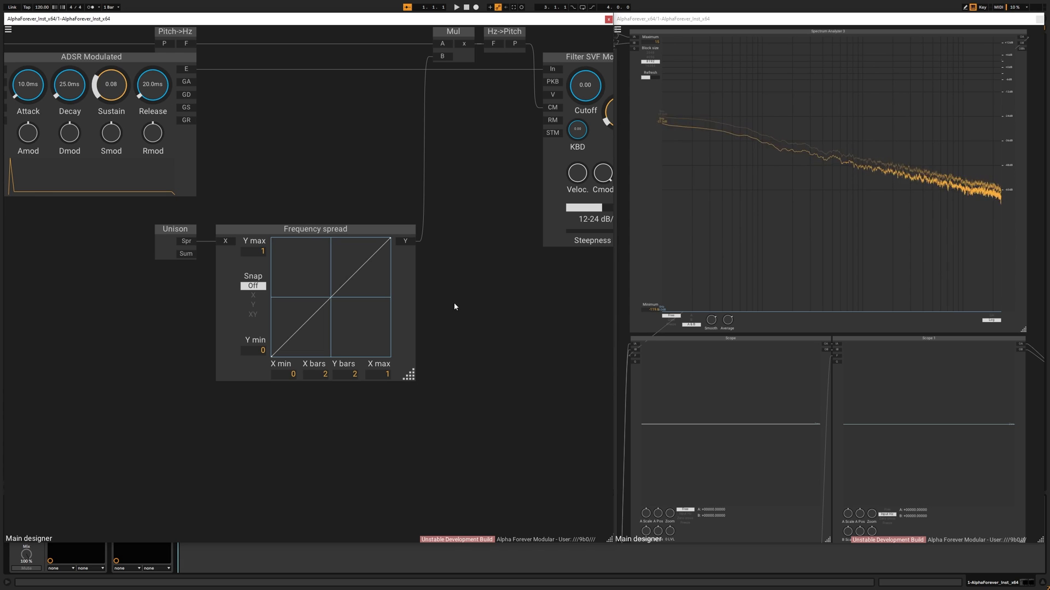
- Set the Frequency spread curve's X min to -4 and adjust its X settings
{"action": "left_click", "coordinate": [7, 29]}
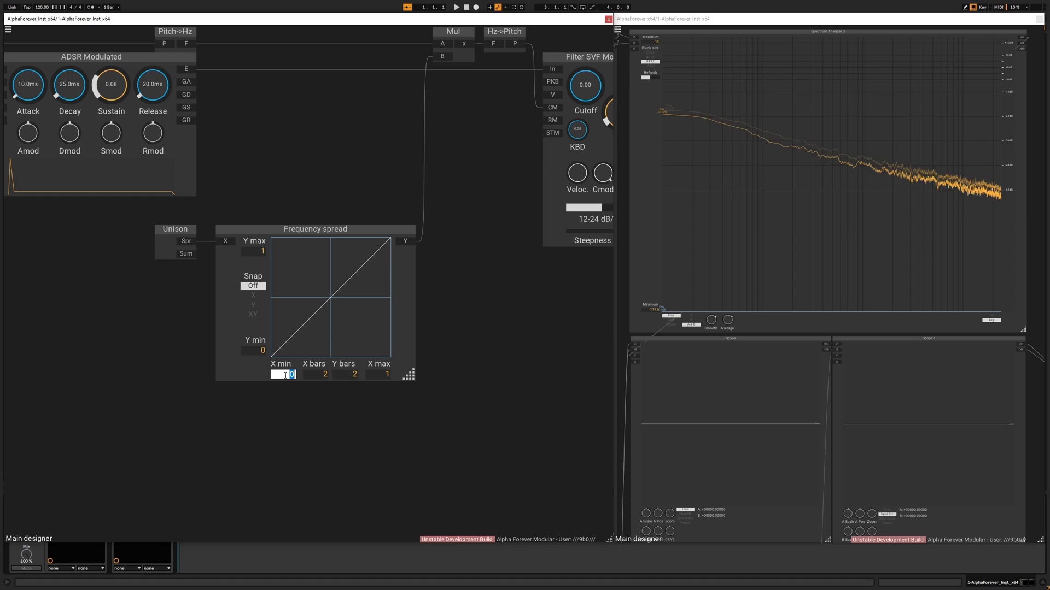
{"action": "type", "text": "-4"}
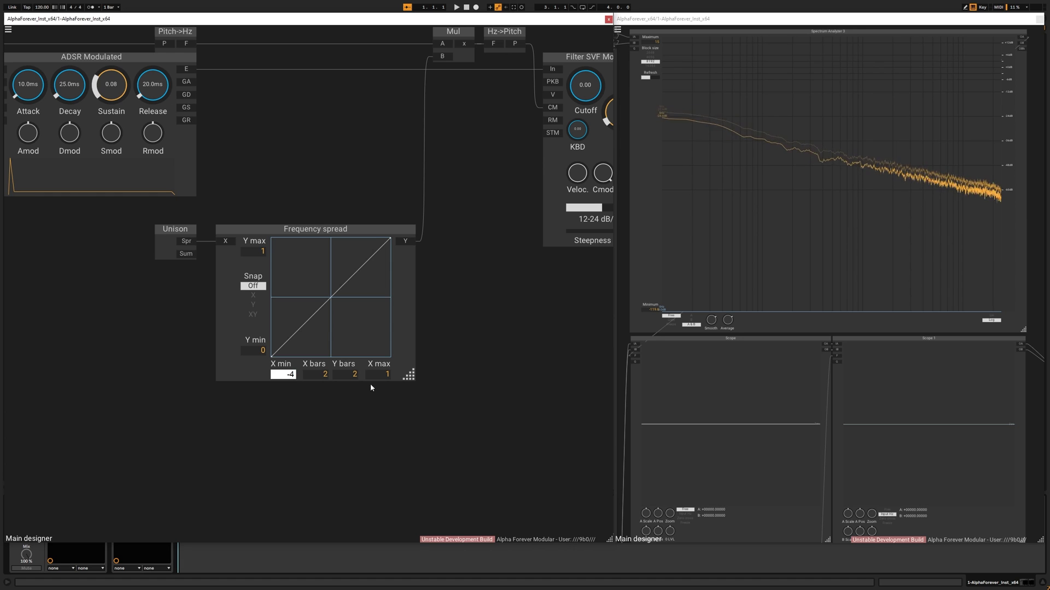
{"action": "left_click", "coordinate": [387, 373]}
{"action": "type", "text": "4"}
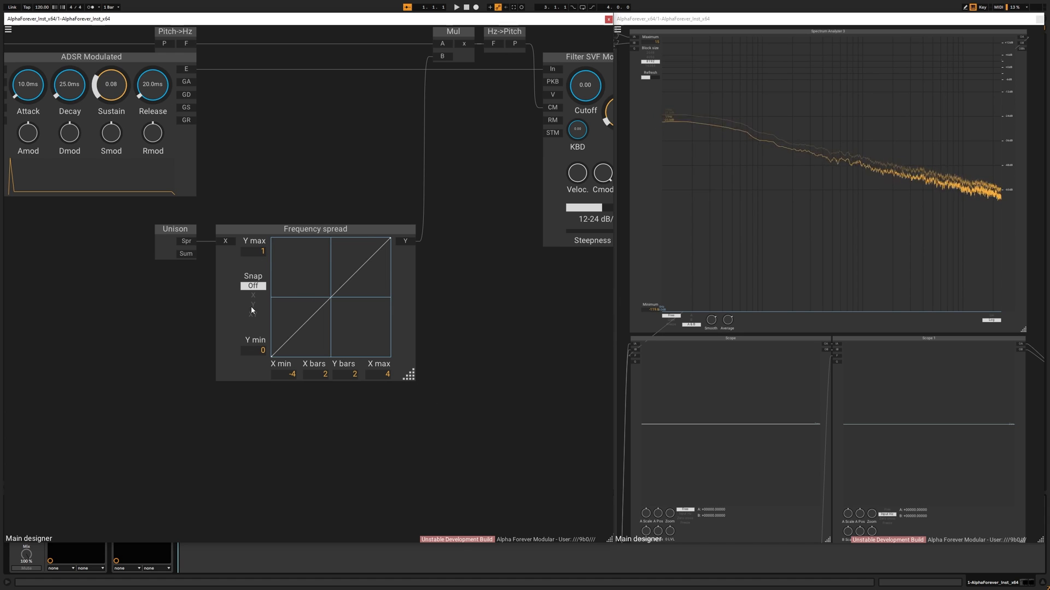
{"action": "left_click", "coordinate": [344, 374]}
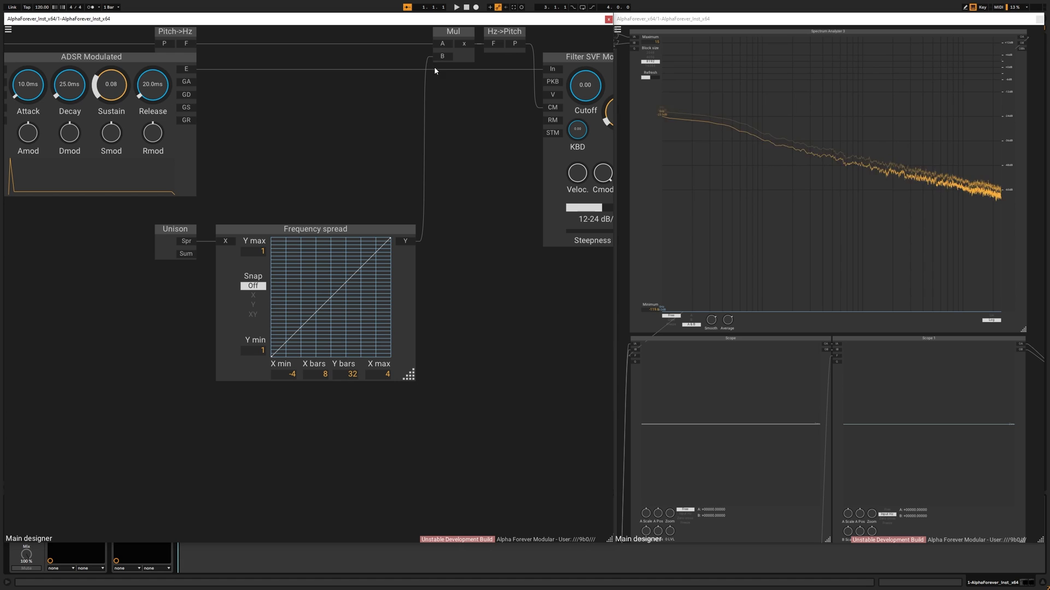
{"action": "mouse_move", "coordinate": [302, 198]}
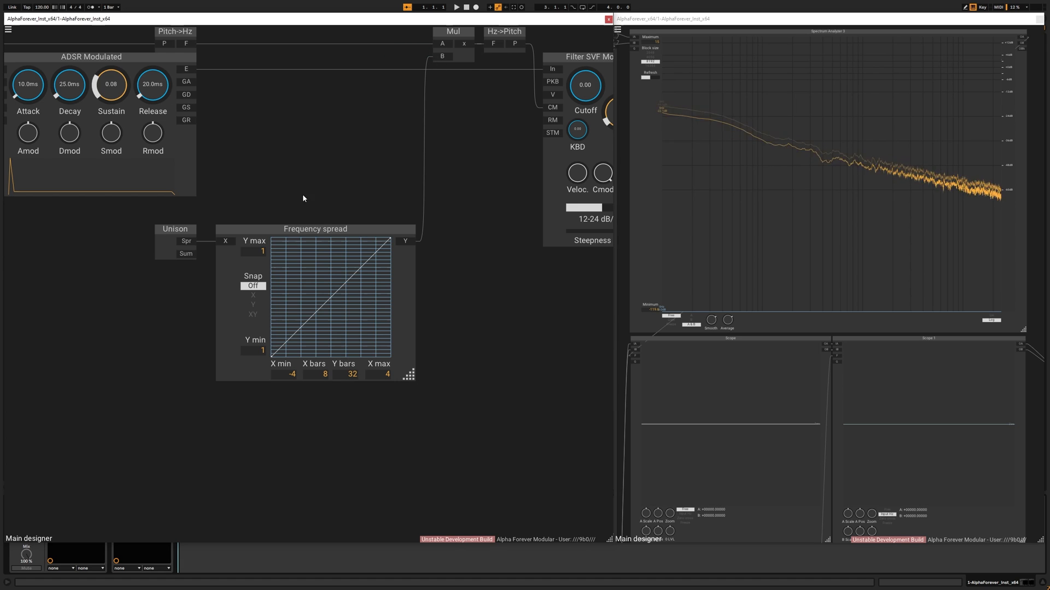
- Set the Frequency spread curve's Y max to 33
{"action": "left_click", "coordinate": [253, 251]}
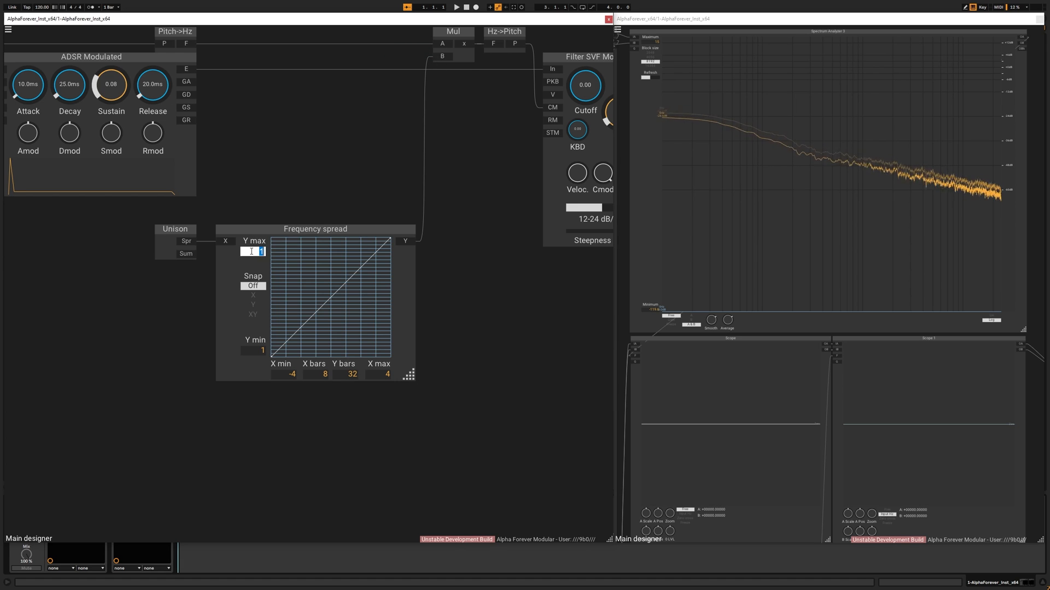
{"action": "type", "text": "33"}
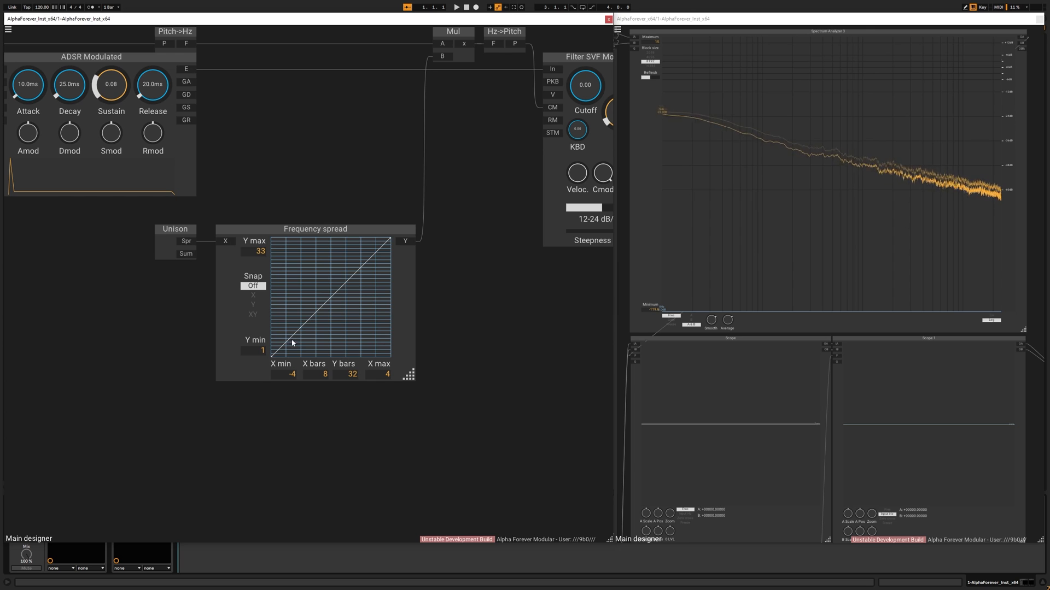
{"action": "left_click", "coordinate": [253, 315]}
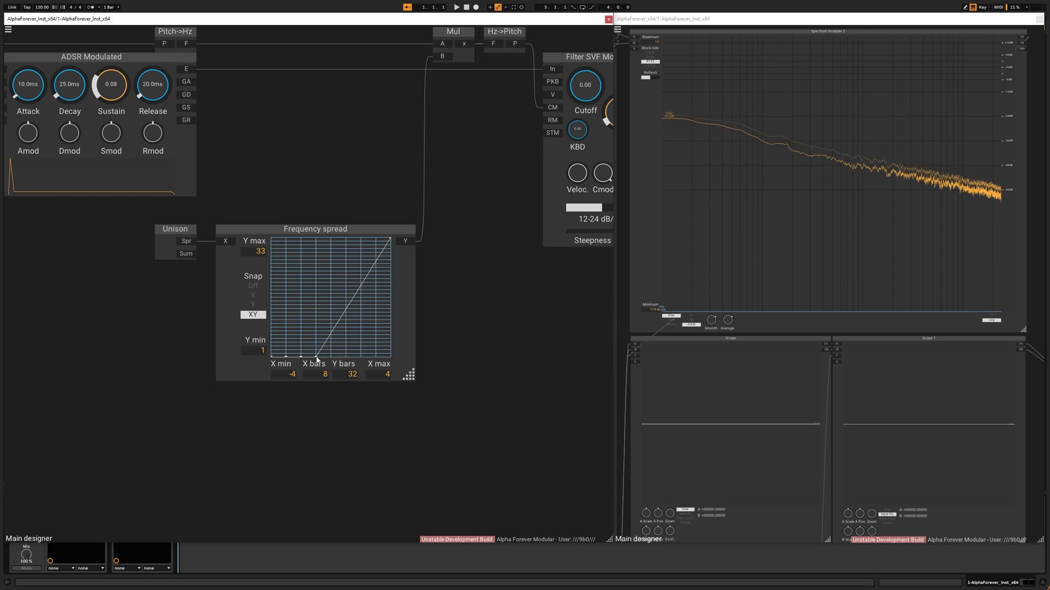
- Draw curve points, including X 1/Y 2 and X -2/Y 1, into an uneven peaked spread
{"action": "left_click_drag", "start_coordinate": [318, 359], "coordinate": [348, 355]}
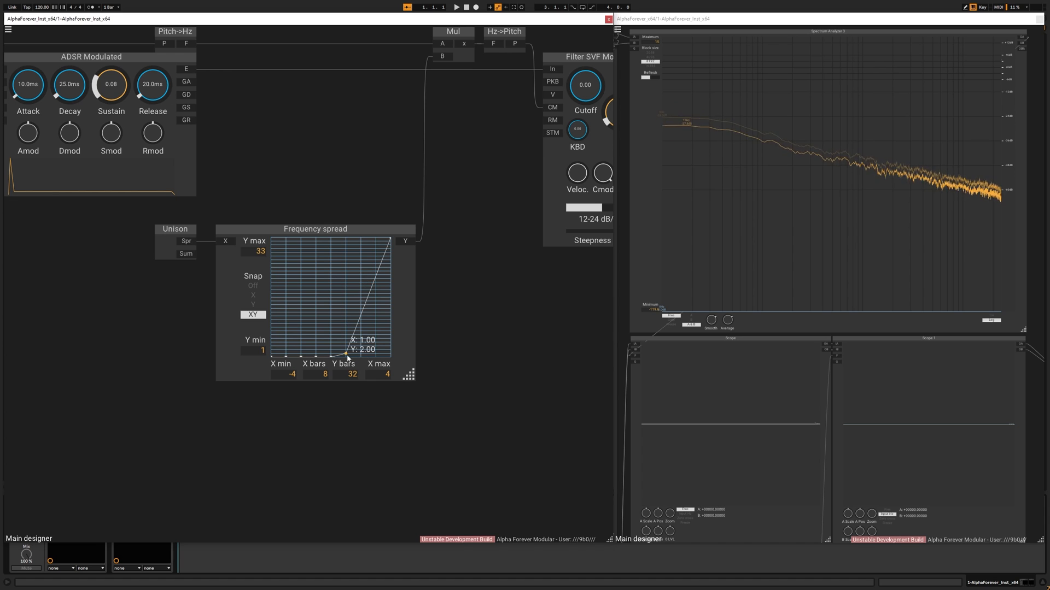
{"action": "left_click_drag", "start_coordinate": [346, 350], "coordinate": [391, 240]}
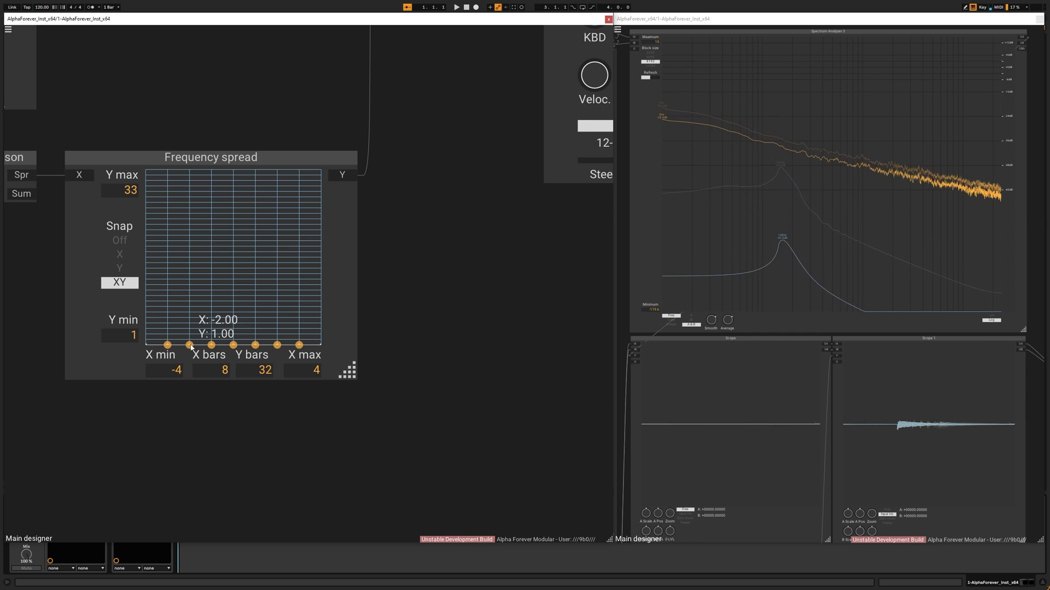
{"action": "left_click_drag", "start_coordinate": [211, 345], "coordinate": [211, 303]}
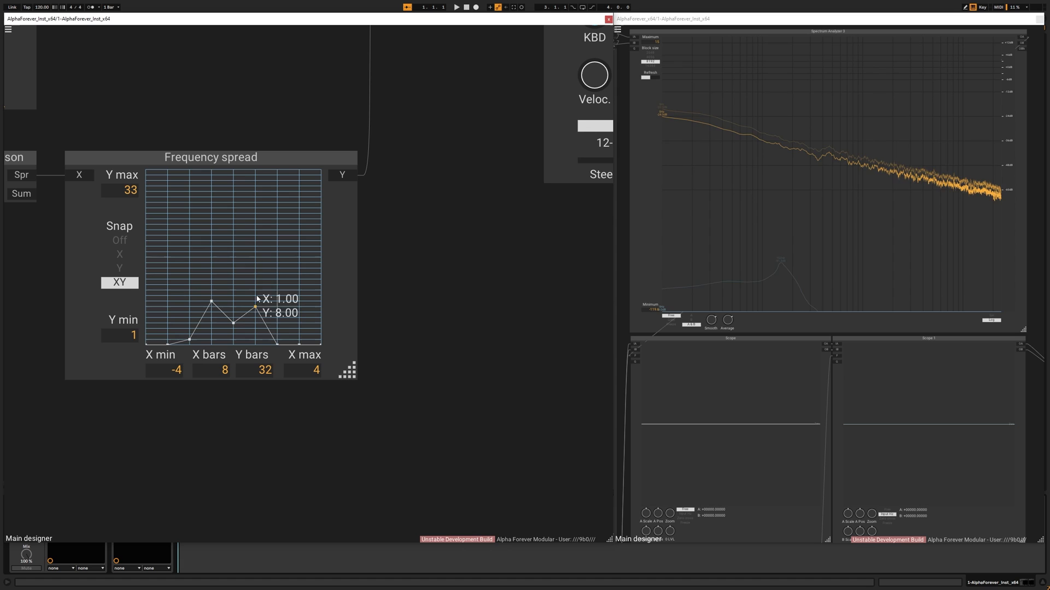
{"action": "left_click_drag", "start_coordinate": [254, 306], "coordinate": [254, 268]}
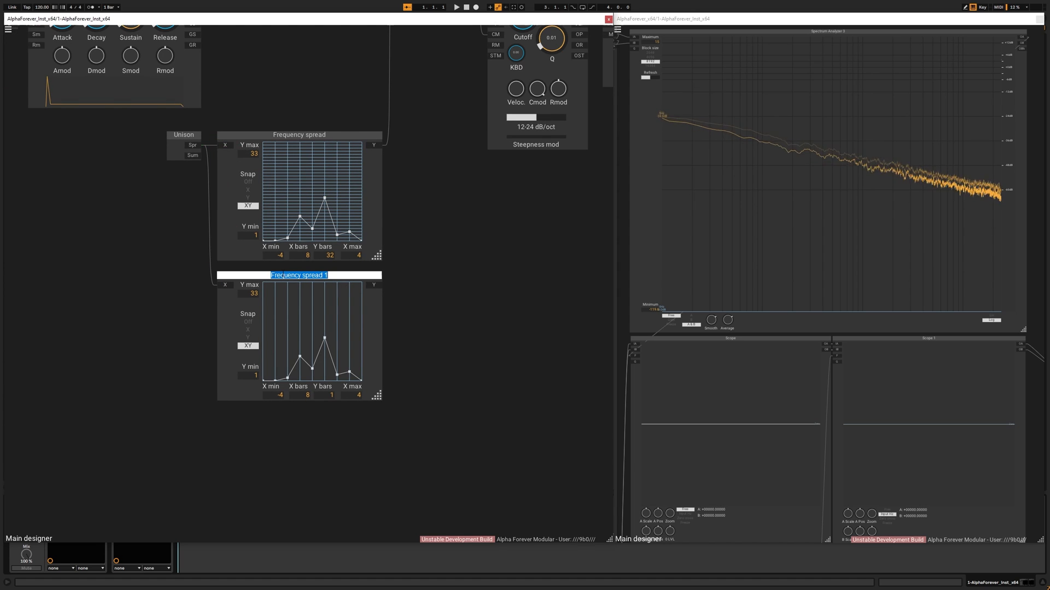
- Rename the duplicated curve to Decay spread and enter 0 as Y max
{"action": "type", "text": "D"}
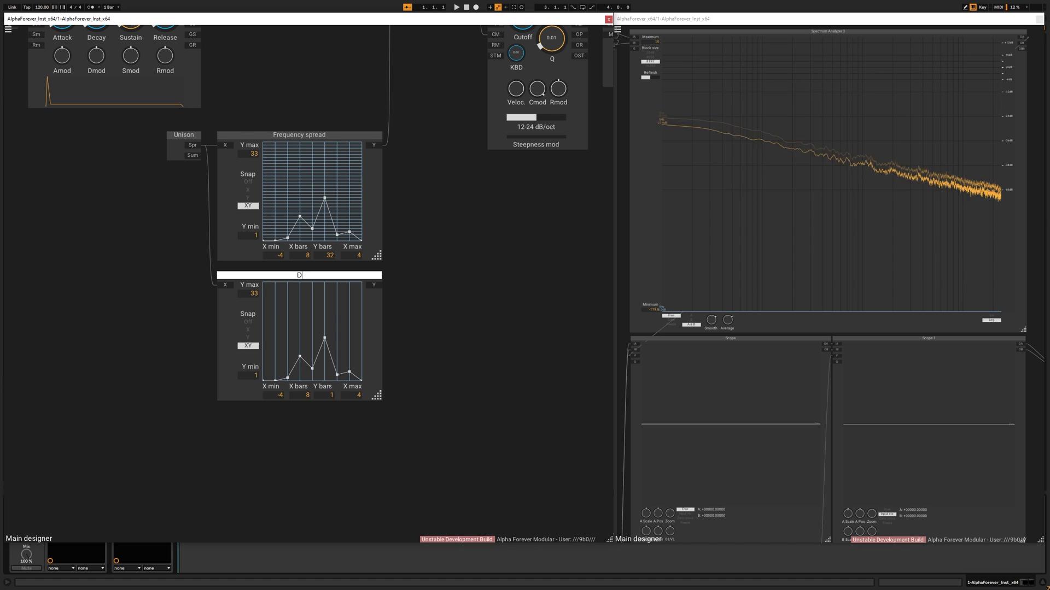
{"action": "type", "text": "Decay spe"}
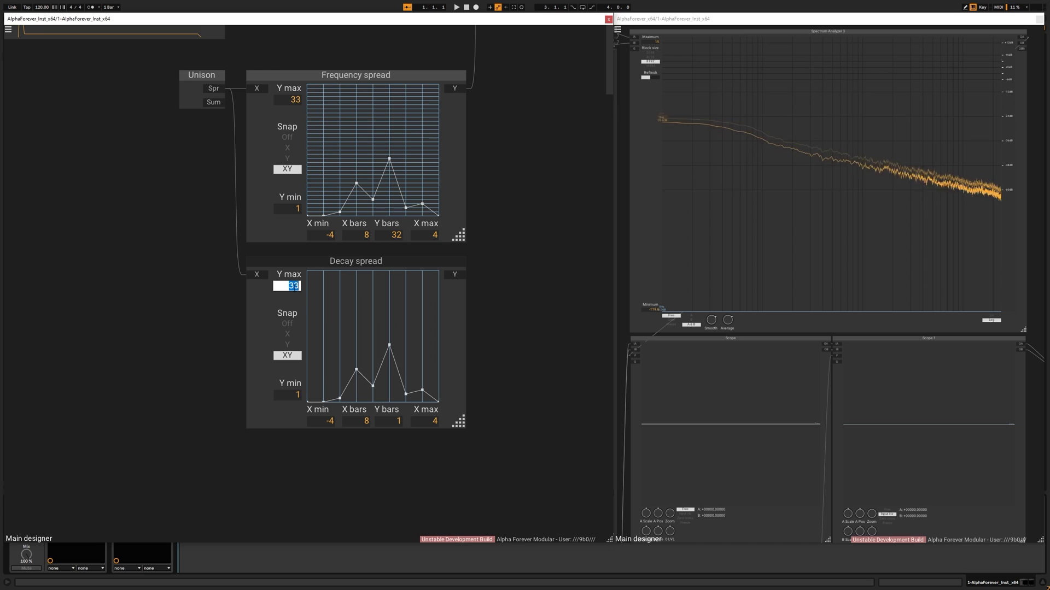
{"action": "type", "text": "0.00..."}
{"action": "left_click", "coordinate": [287, 395]}
{"action": "type", "text": "0.1"}
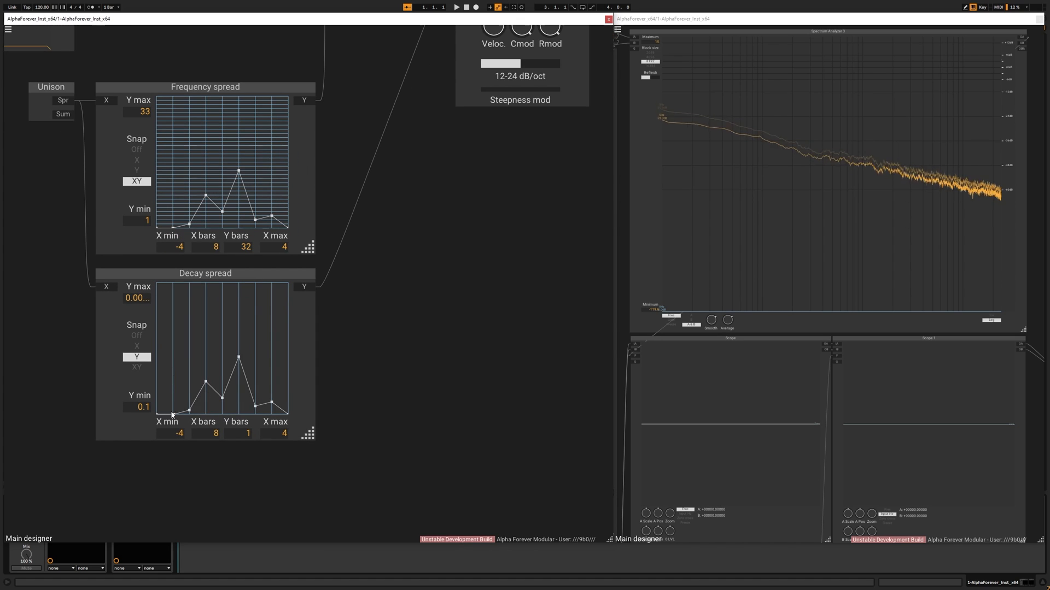
- Switch Decay spread to X-only snapping and draw a zigzag of decay values
{"action": "left_click", "coordinate": [136, 347]}
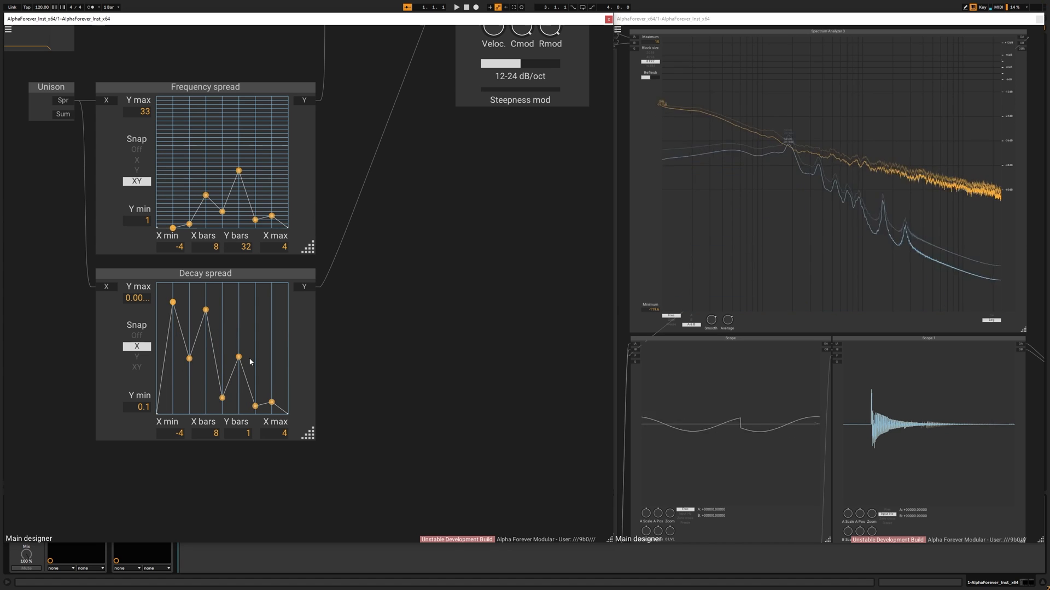
{"action": "left_click_drag", "start_coordinate": [254, 358], "coordinate": [254, 315]}
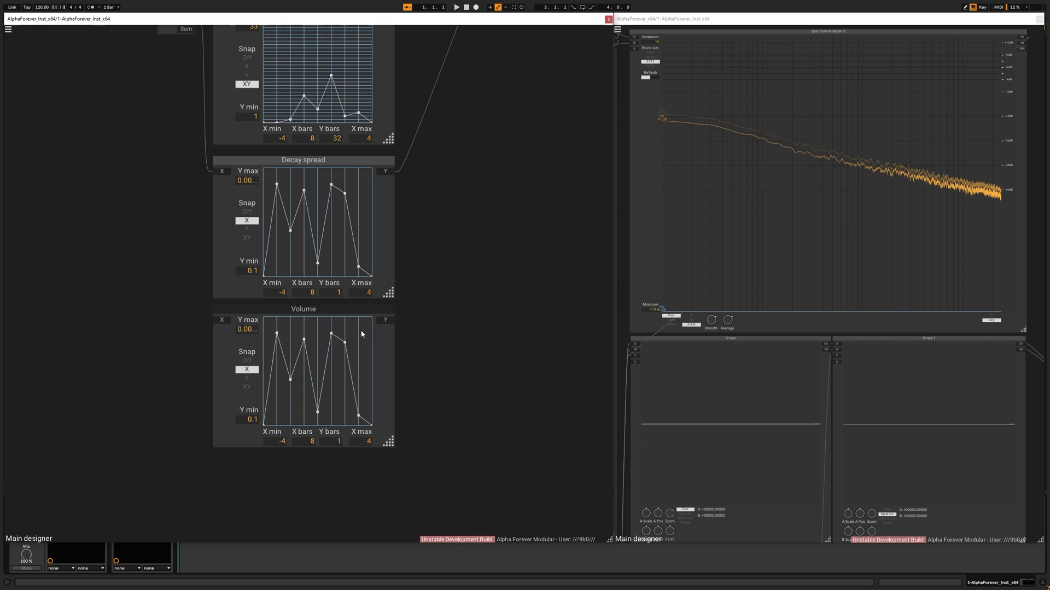
- Set the Volume curve range to -1 to 1 with two Y bars and XY snap
{"action": "left_click", "coordinate": [247, 329]}
{"action": "type", "text": "1"}
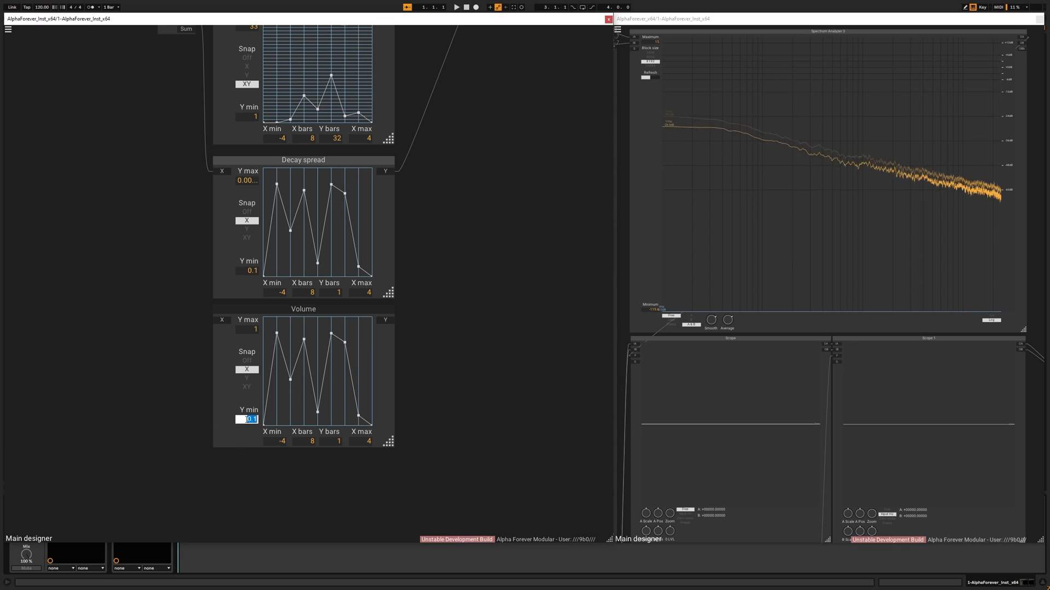
{"action": "type", "text": "-1"}
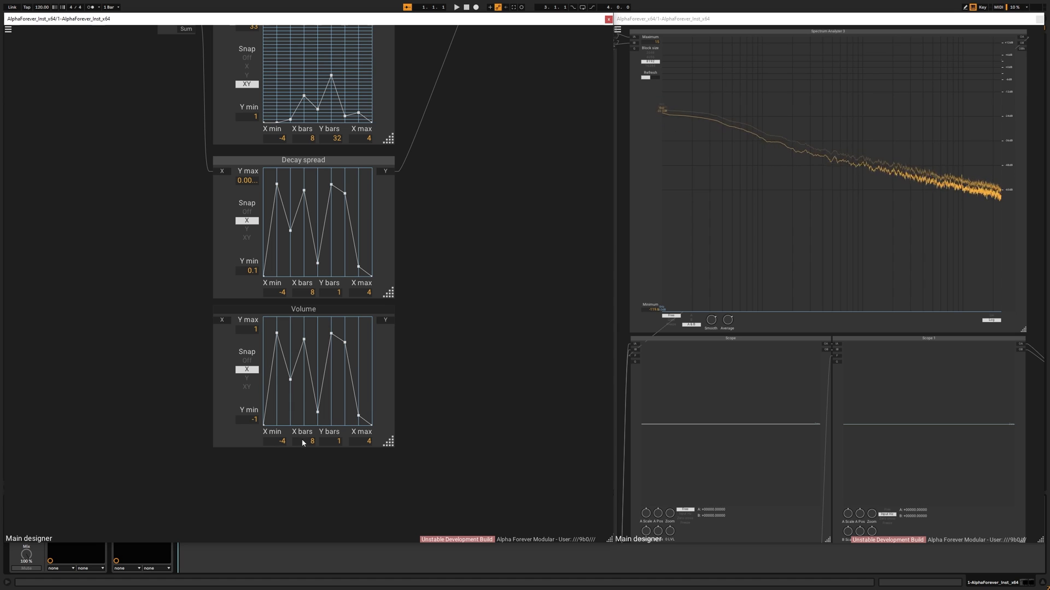
{"action": "left_click", "coordinate": [329, 441]}
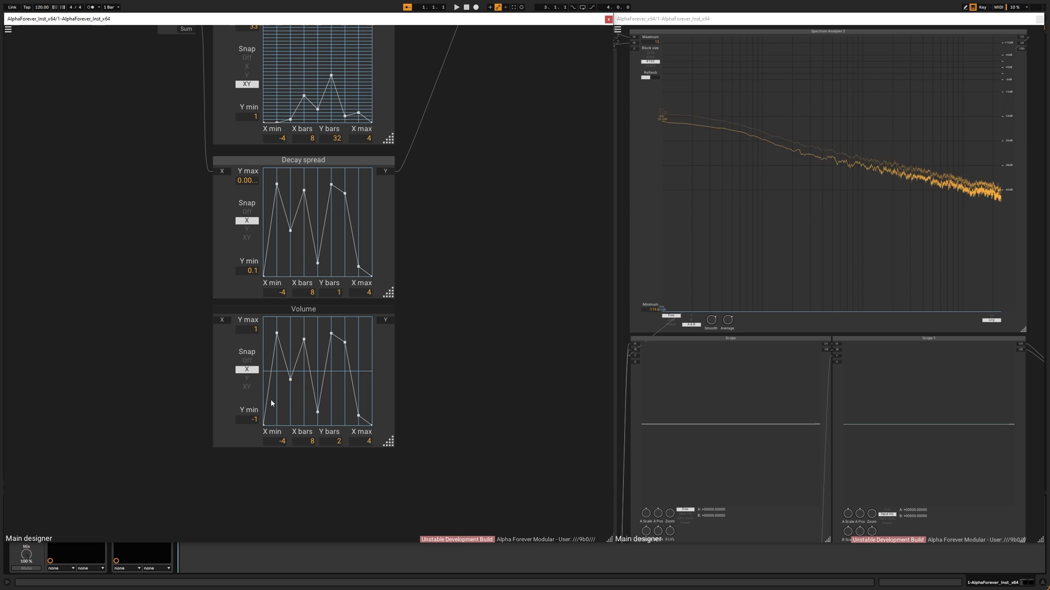
{"action": "left_click", "coordinate": [246, 371]}
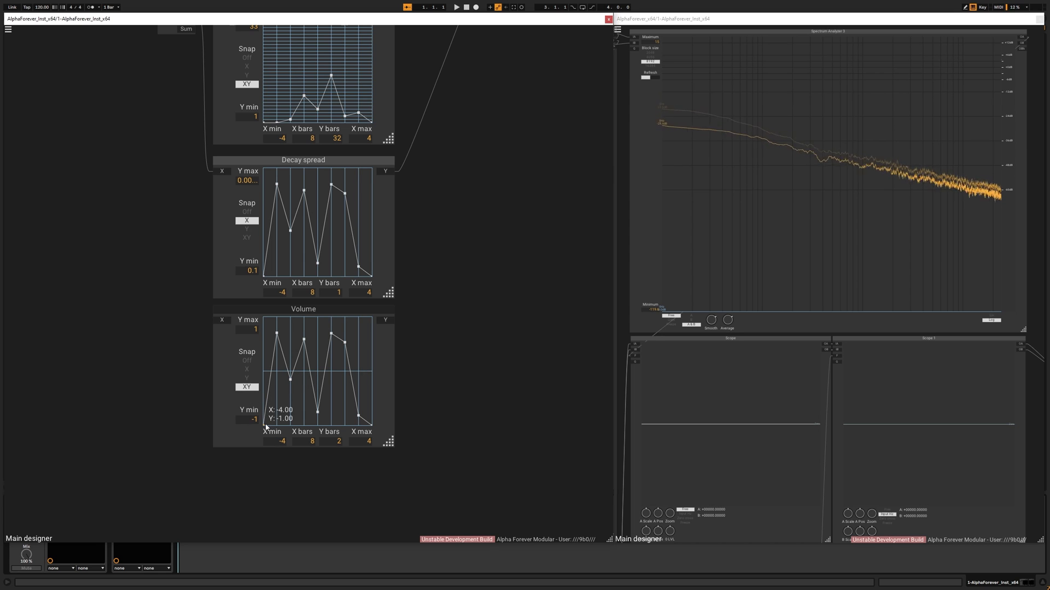
- Drag all Volume curve points onto the zero line
{"action": "left_click_drag", "start_coordinate": [277, 418], "coordinate": [277, 360]}
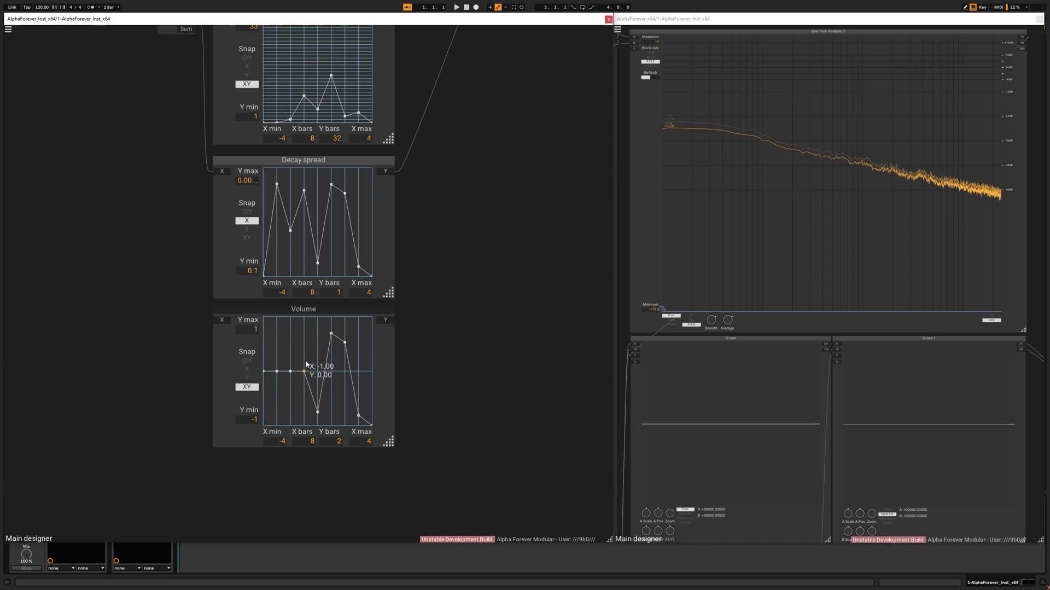
{"action": "left_click_drag", "start_coordinate": [316, 361], "coordinate": [330, 343]}
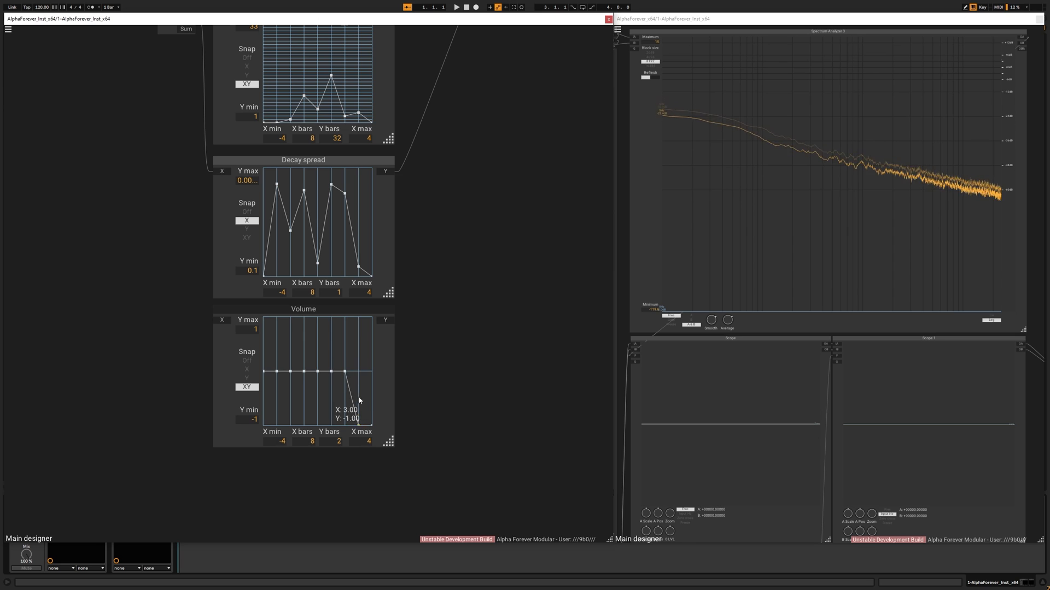
{"action": "left_click_drag", "start_coordinate": [359, 415], "coordinate": [359, 371]}
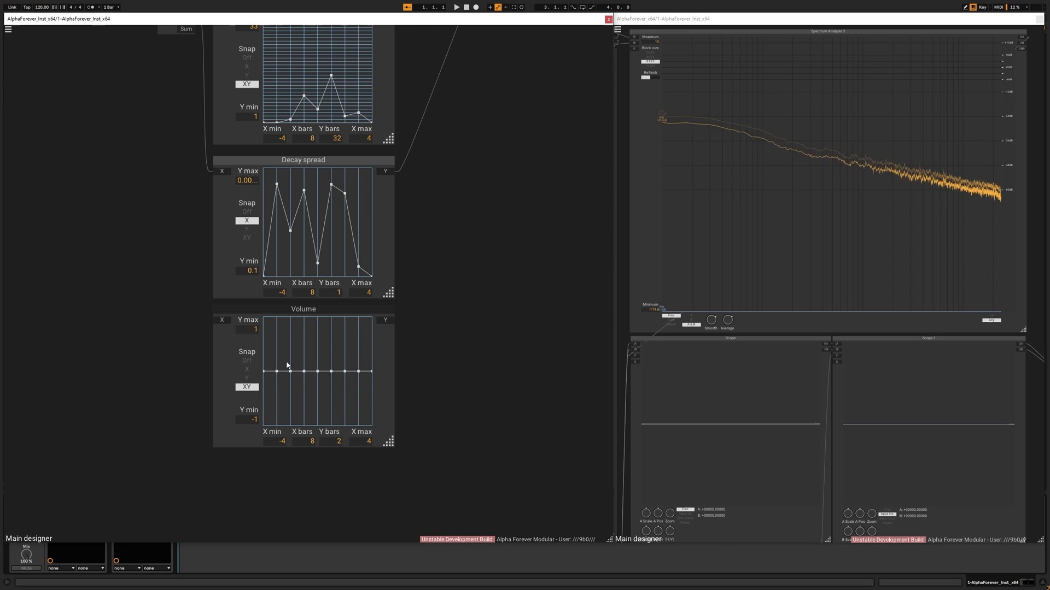
- Switch Volume to X-only snapping and draw a jagged pattern of high, zero and low values
{"action": "left_click", "coordinate": [246, 369]}
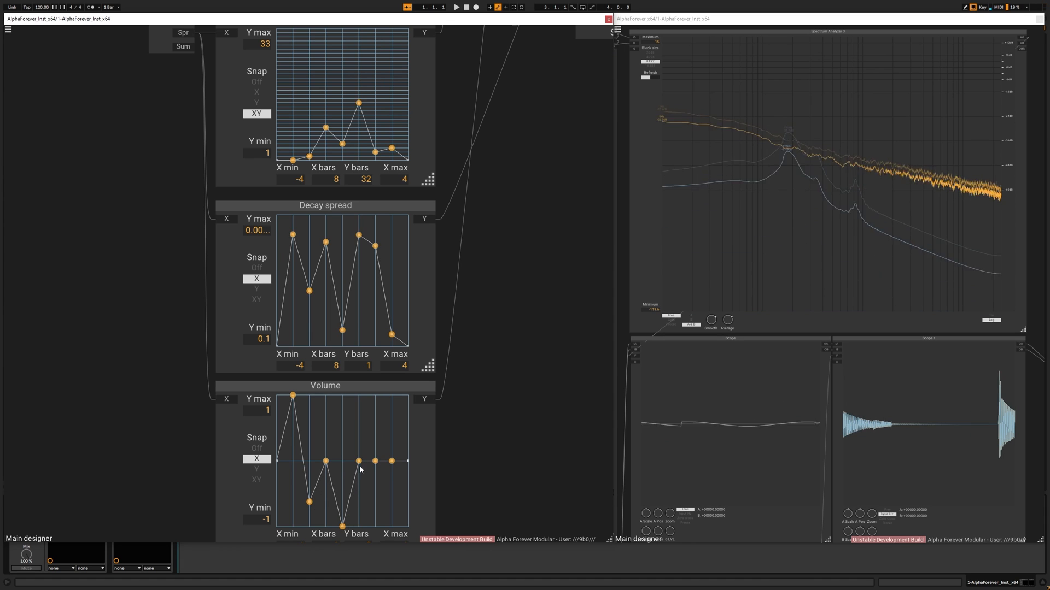
{"action": "left_click_drag", "start_coordinate": [375, 460], "coordinate": [375, 423]}
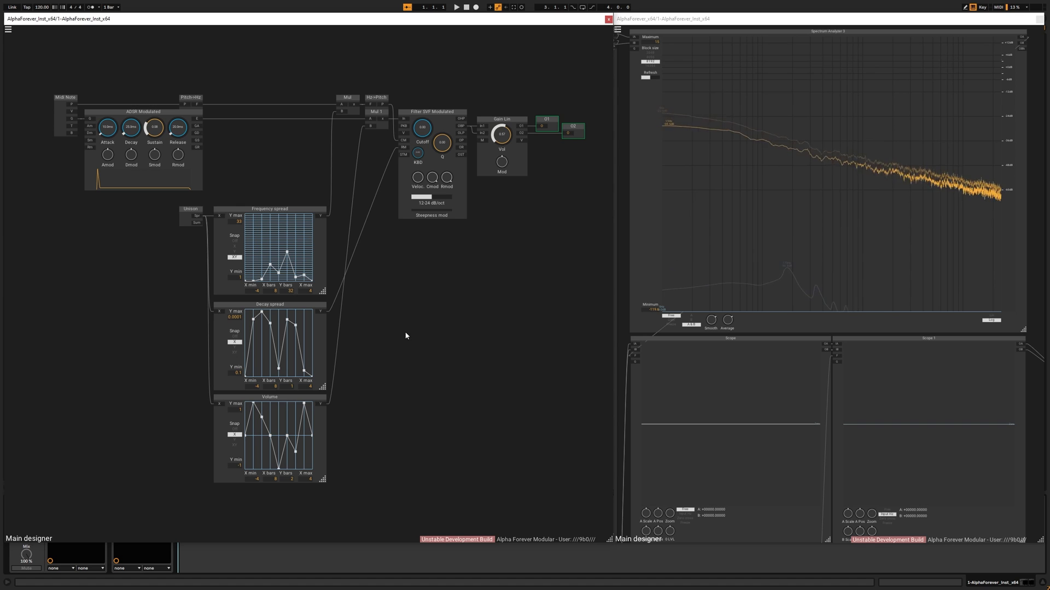
{"action": "mouse_move", "coordinate": [62, 118]}
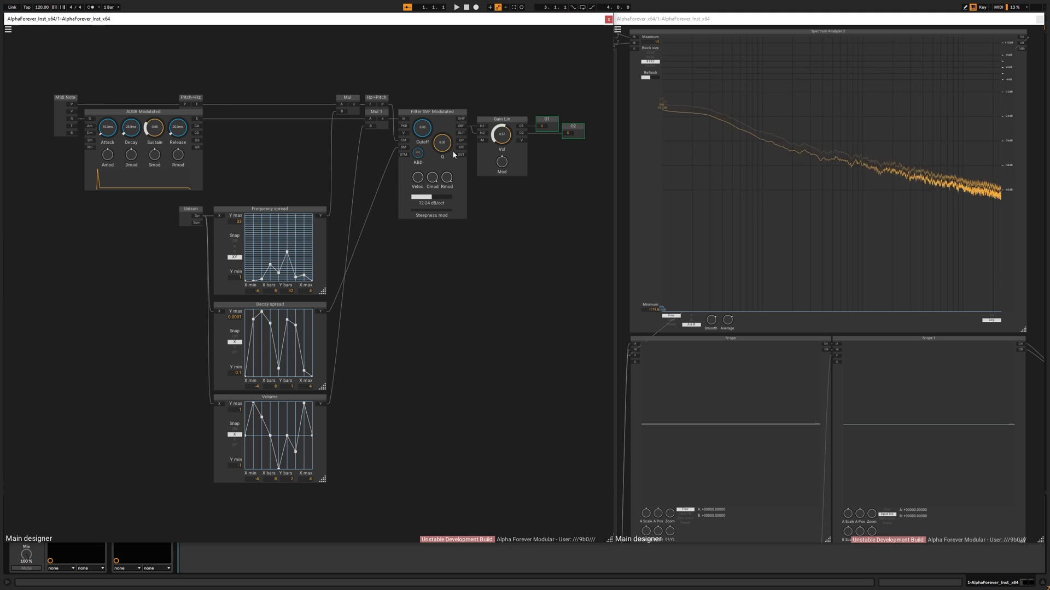
{"action": "mouse_move", "coordinate": [442, 266]}
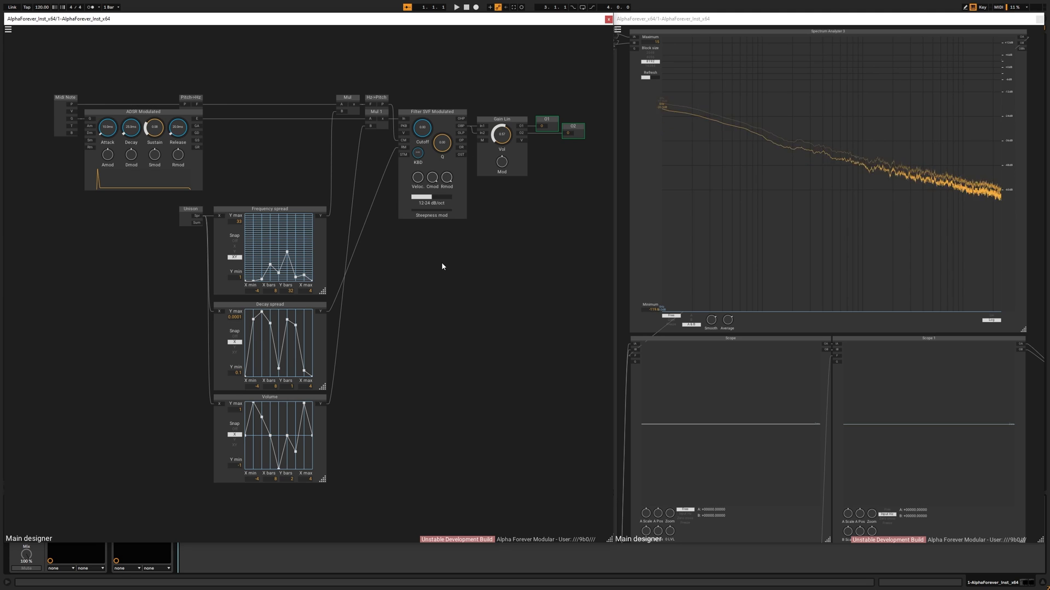